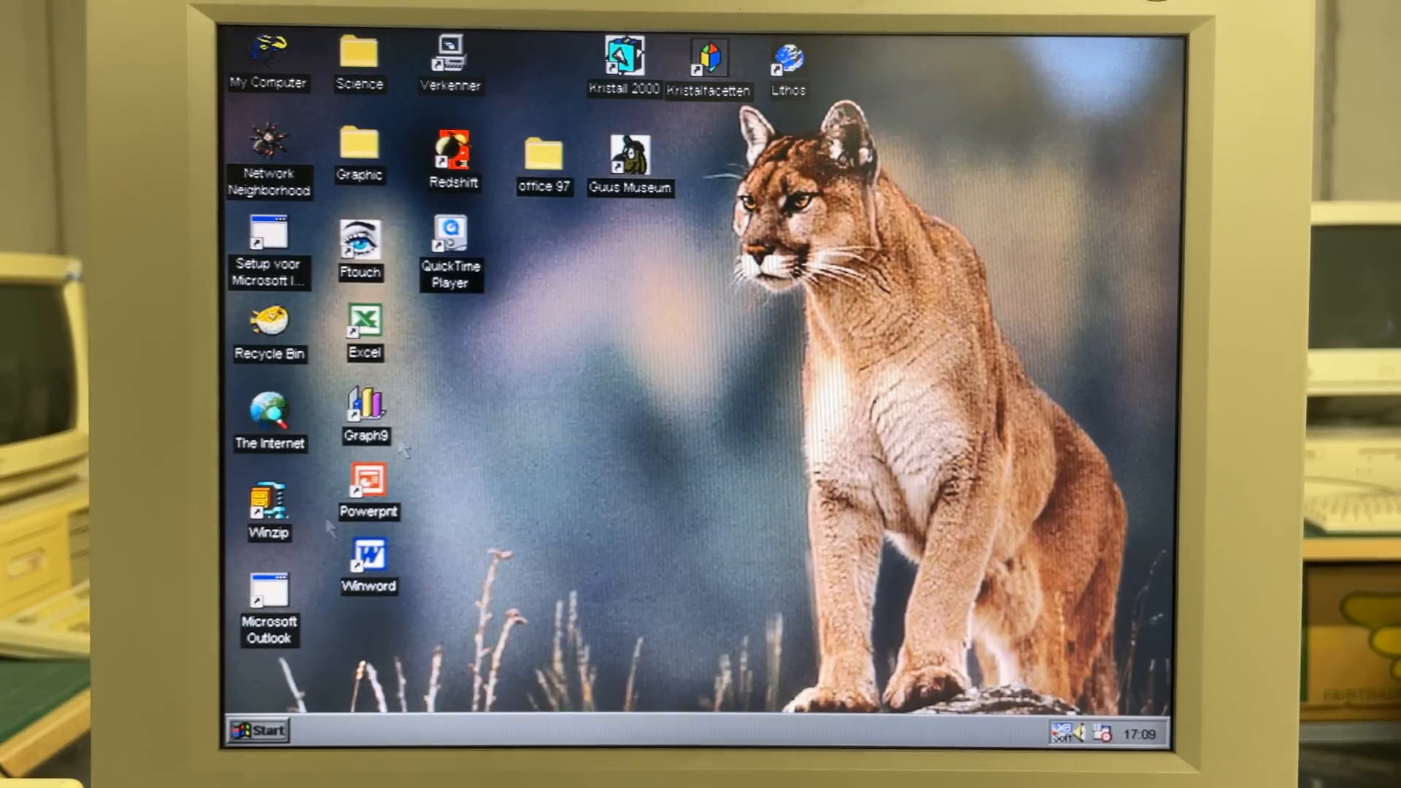
- Browse drive C: through the Verkenner shortcut, close Exploring, and bring up the Start menu
click(258, 730)
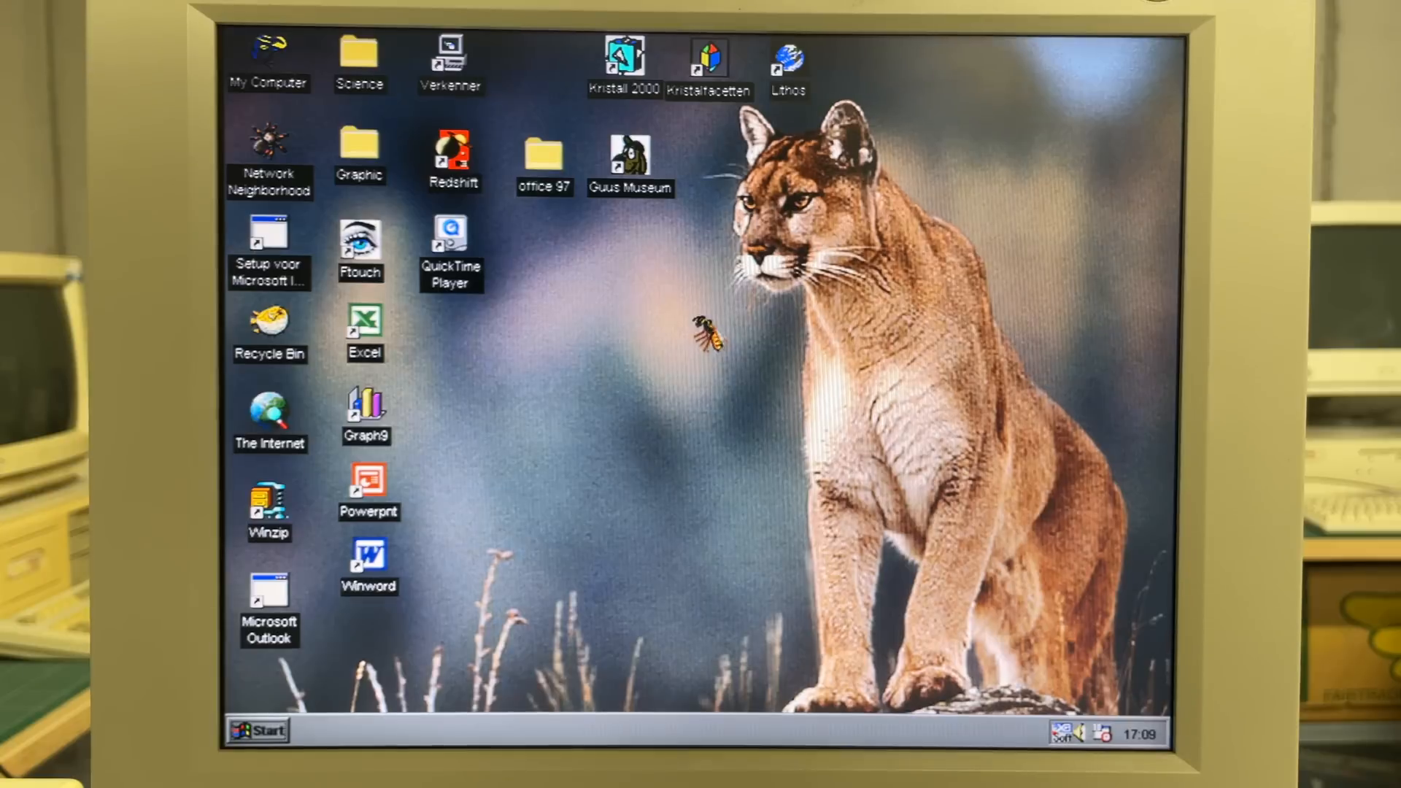
mouse_move(709, 331)
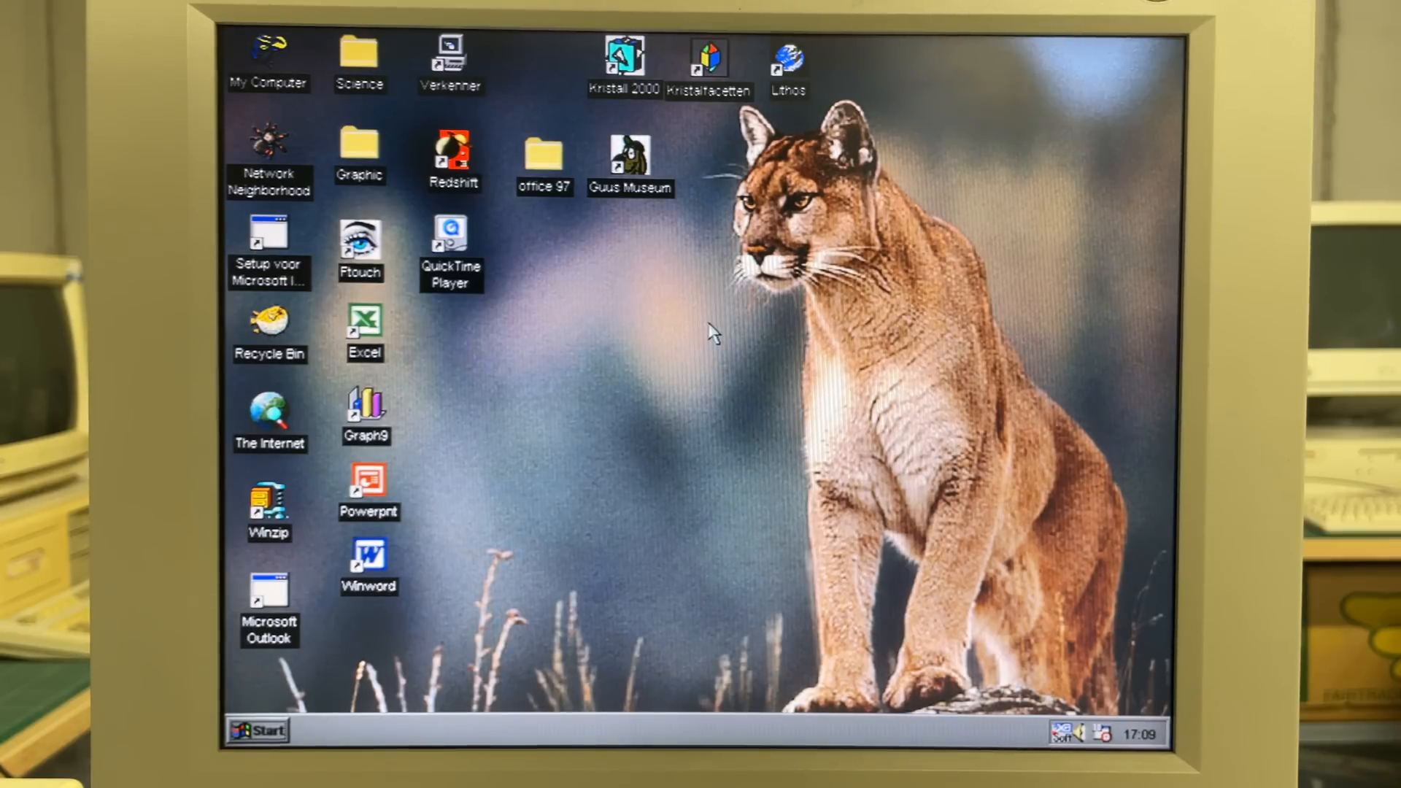
double_click(450, 53)
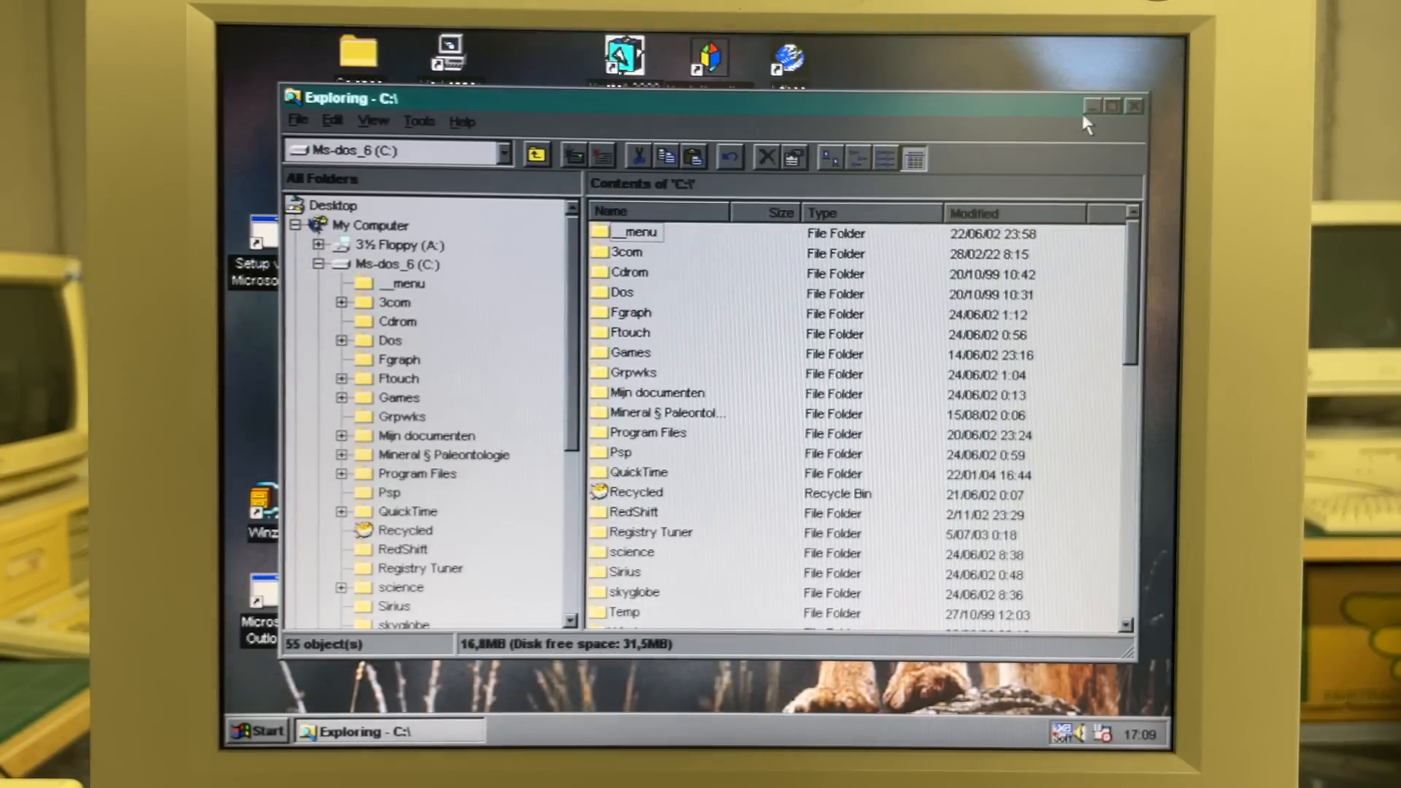
click(1091, 105)
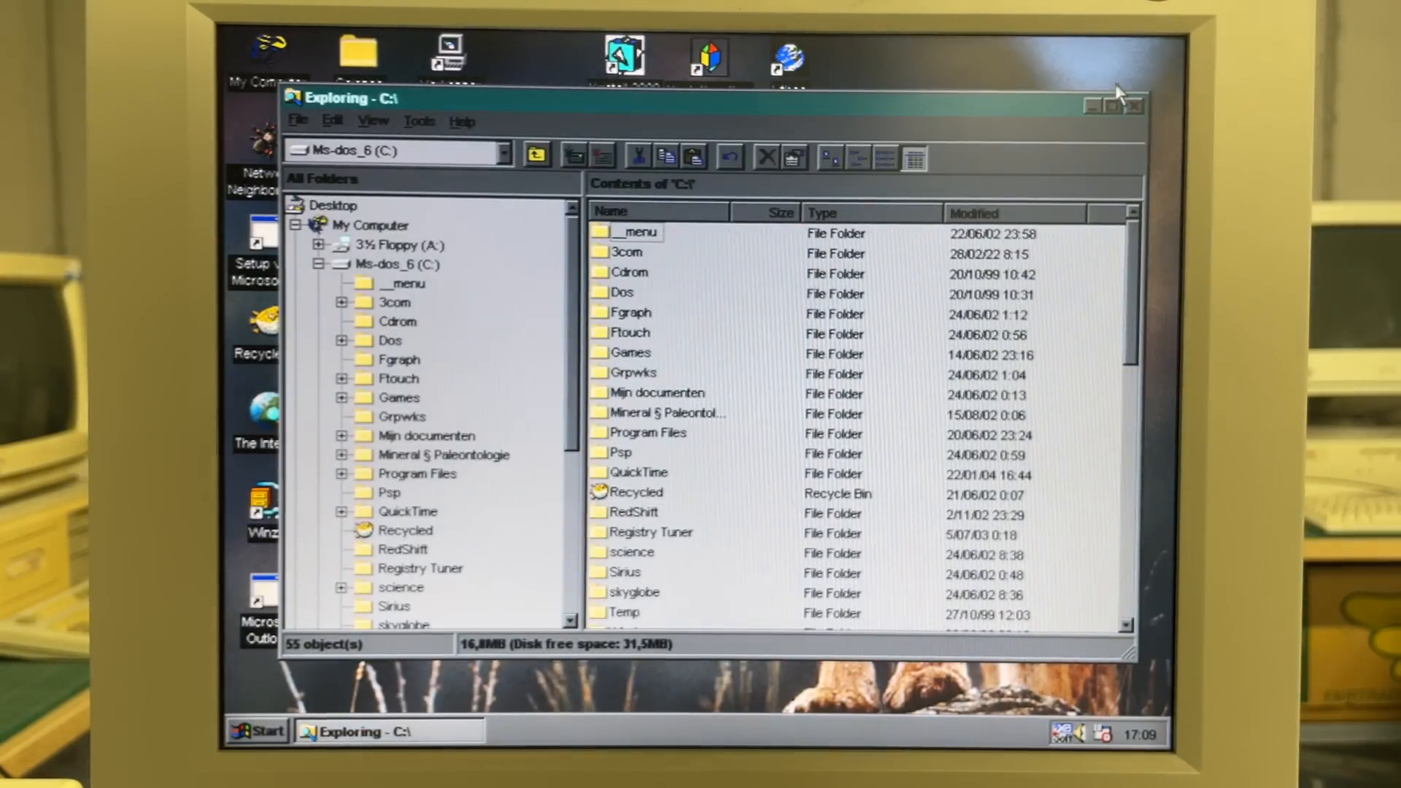
click(1133, 105)
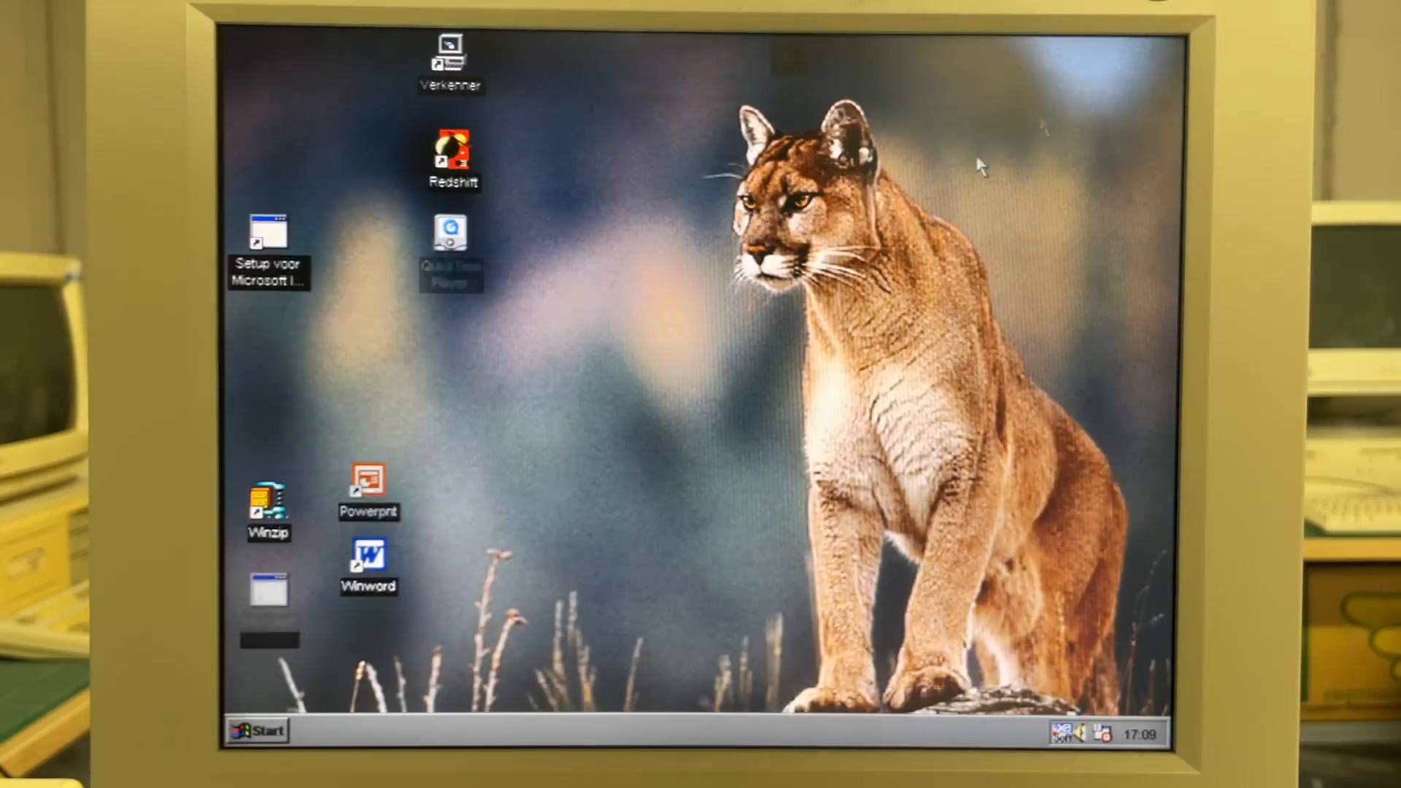
click(258, 731)
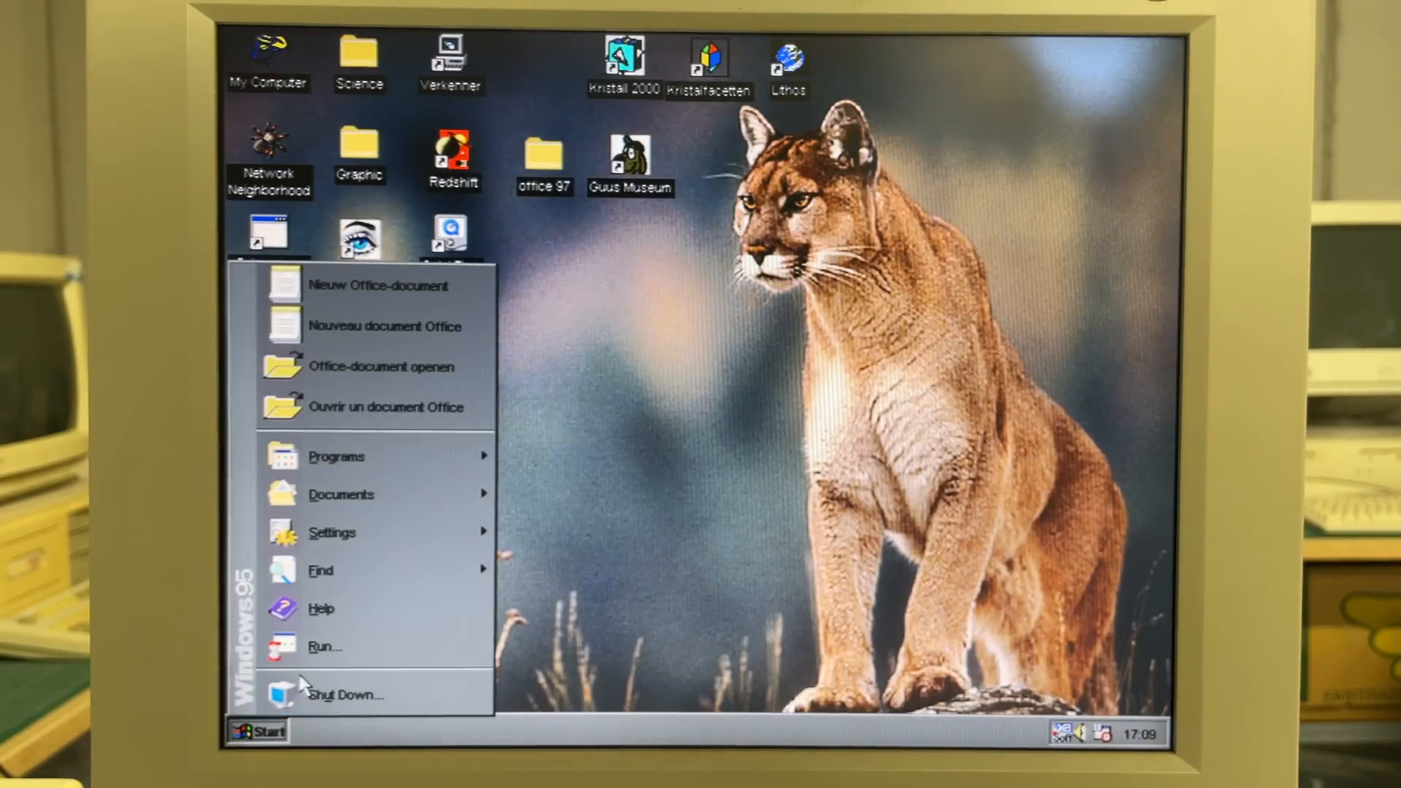